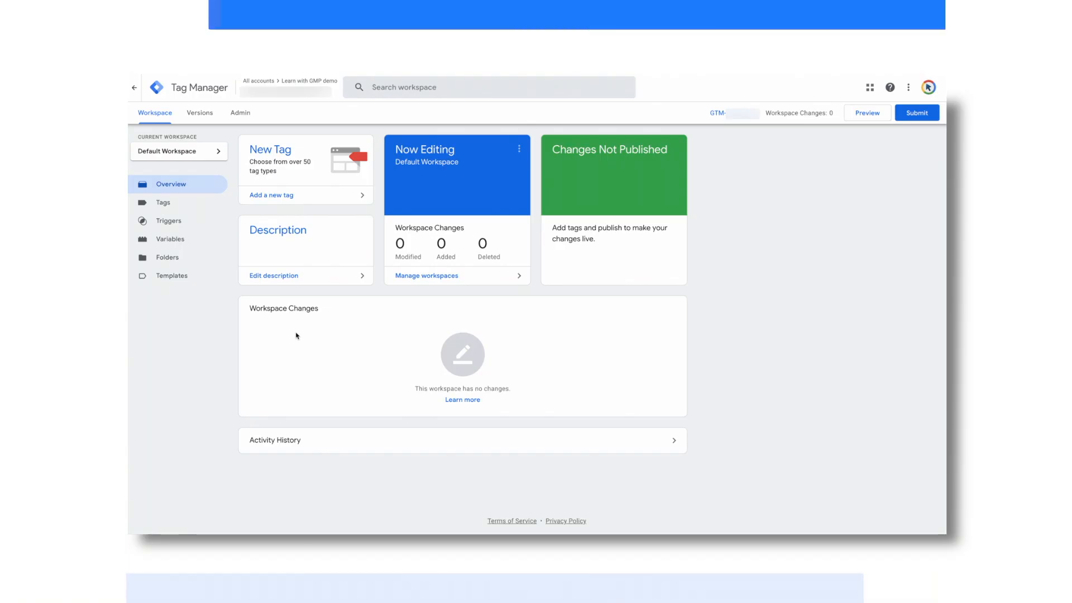
mouse_move(737, 124)
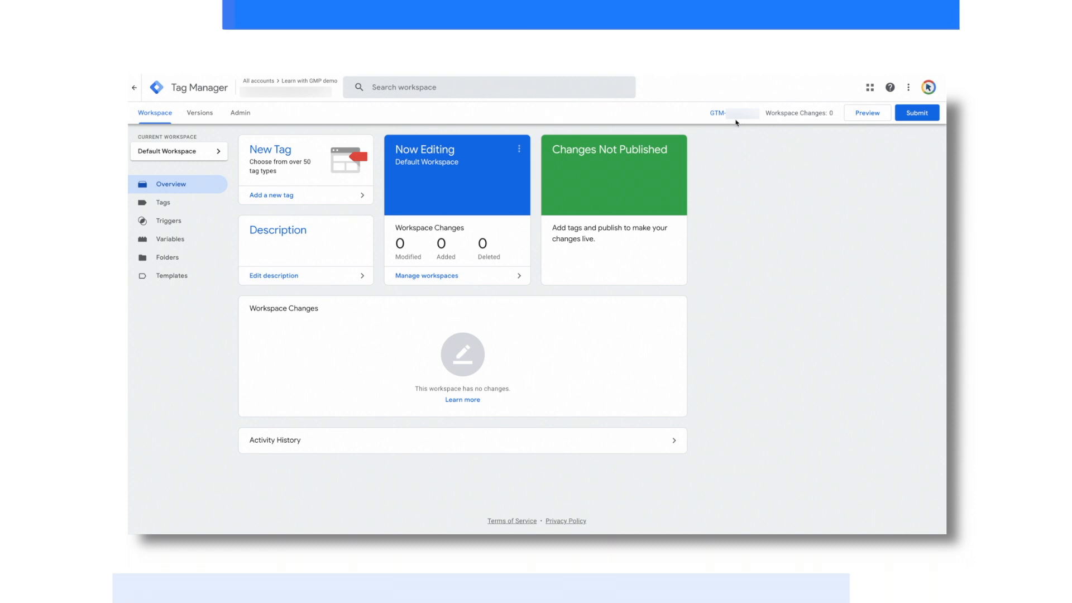
mouse_move(734, 122)
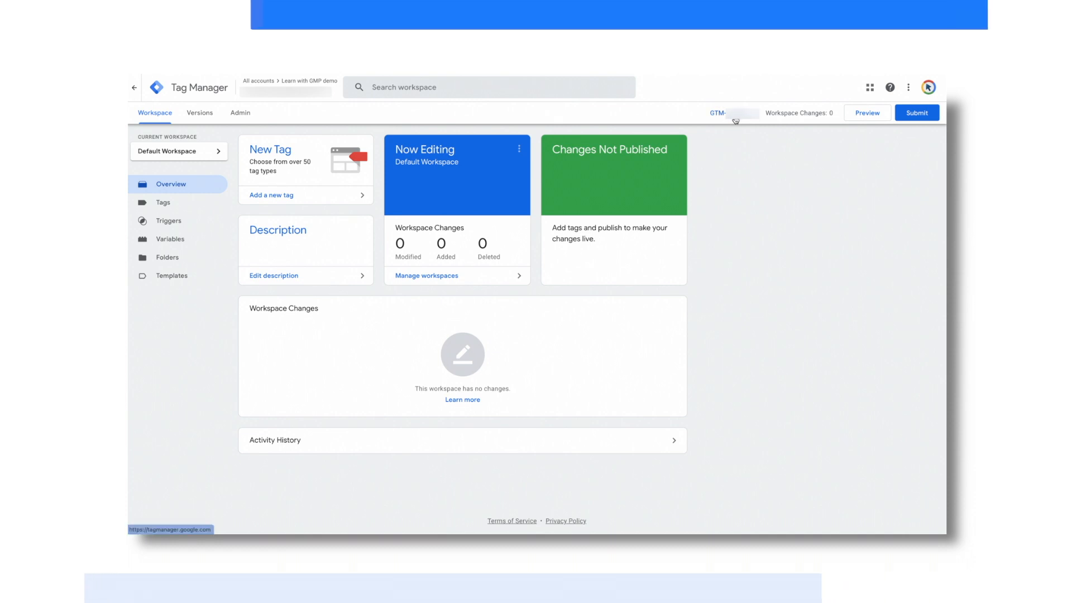
Open the Install Google Tag Manager dialog from the container ID to show the head and body snippets
click(732, 113)
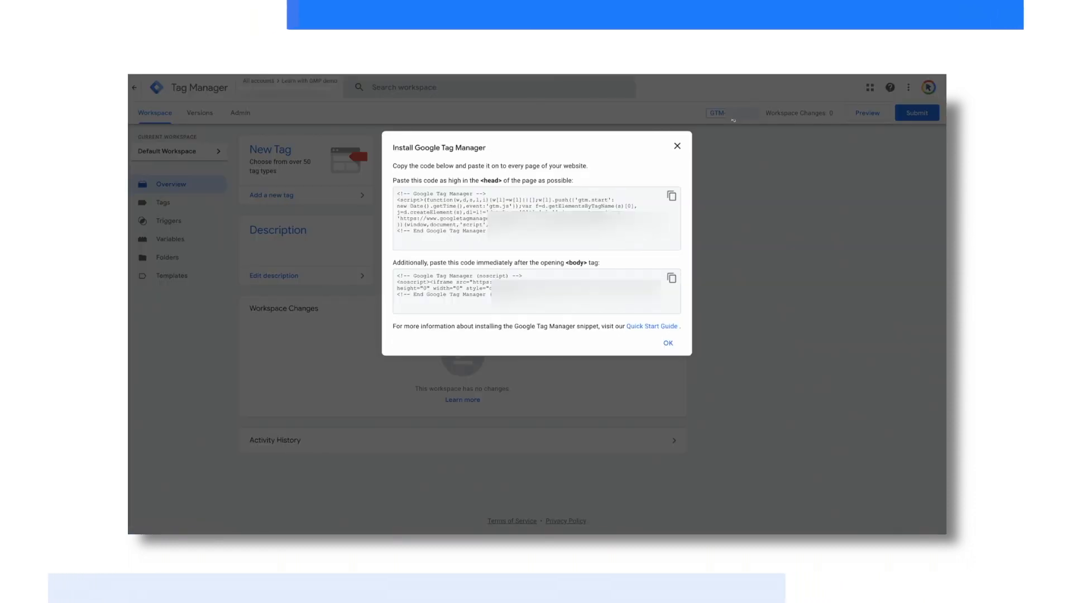